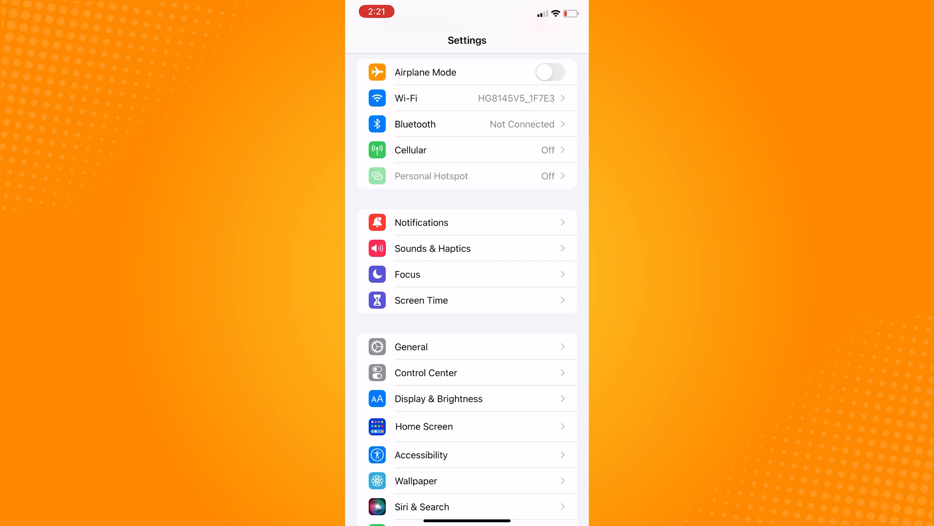
Step: Go to General > iPhone Storage and open Instagram's 2.23 GB storage details
click(467, 347)
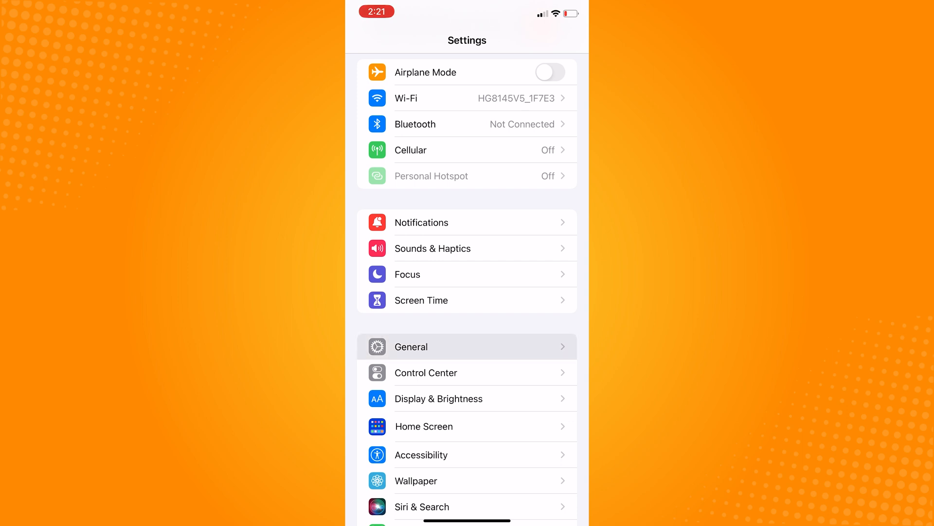
click(466, 346)
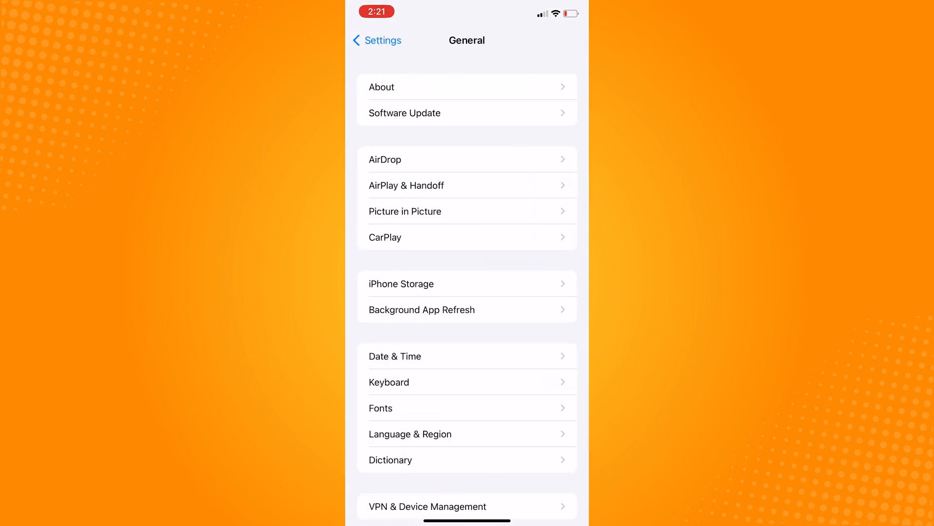
click(467, 283)
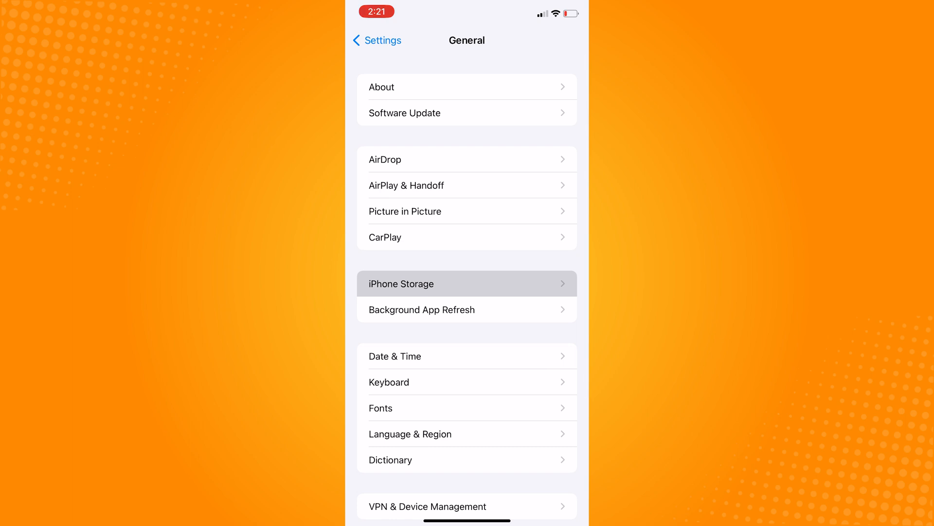
click(467, 283)
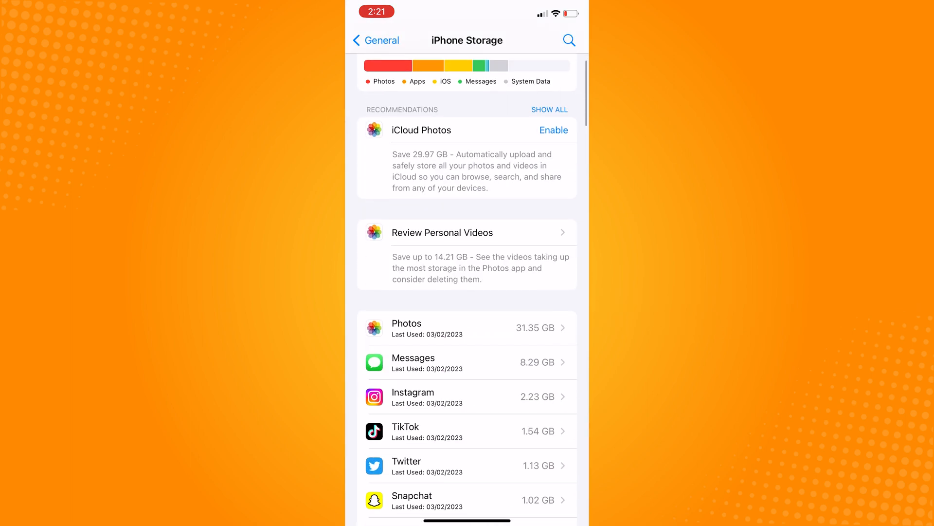
click(472, 397)
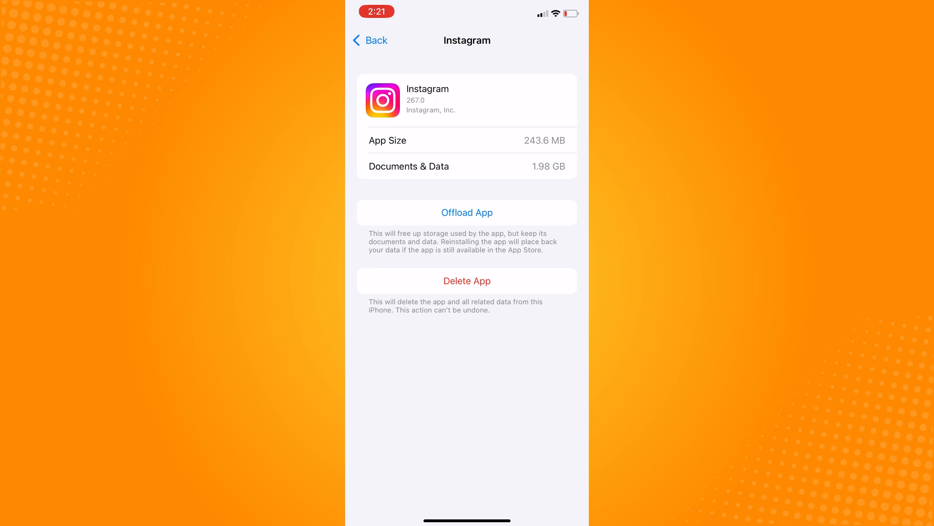
Step: Offload the Instagram app, confirming the prompt, keeping its 1.98 GB of documents and data
click(466, 212)
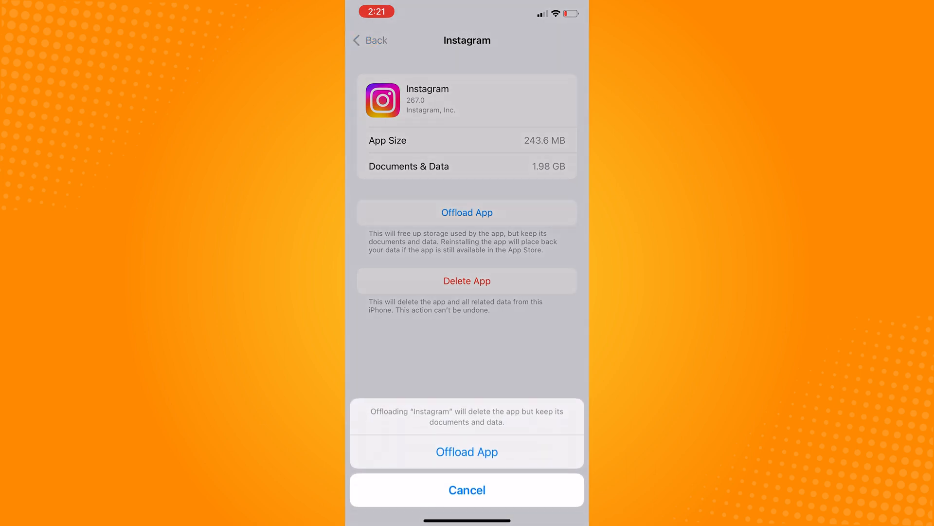
click(466, 451)
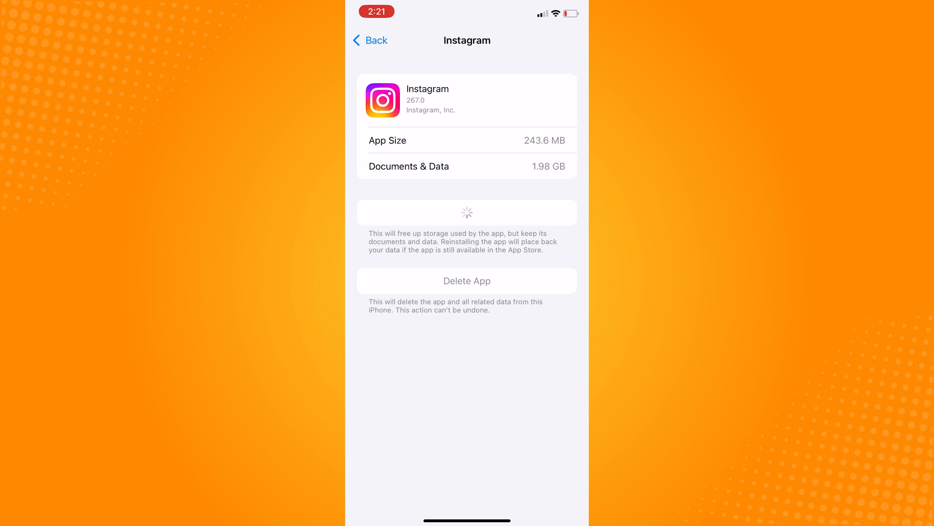
click(466, 212)
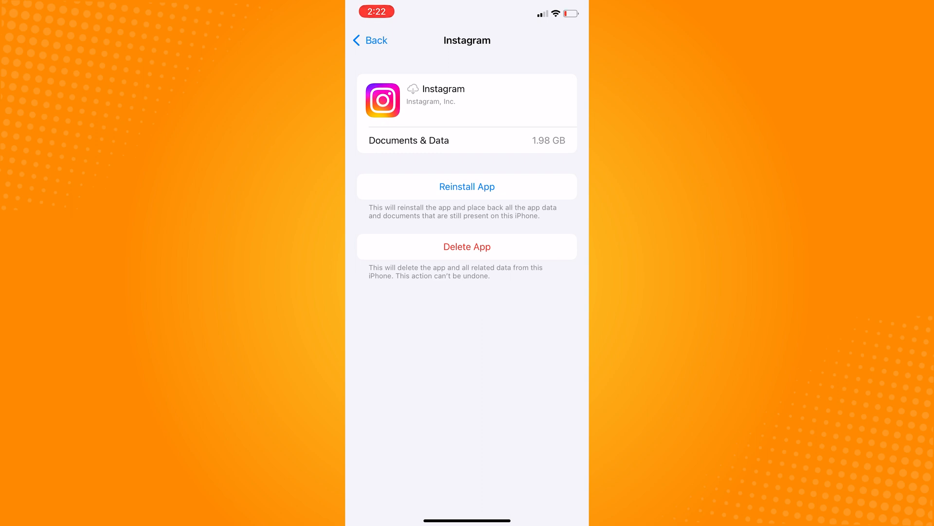
Step: Reinstall the offloaded Instagram app from its storage page
click(466, 186)
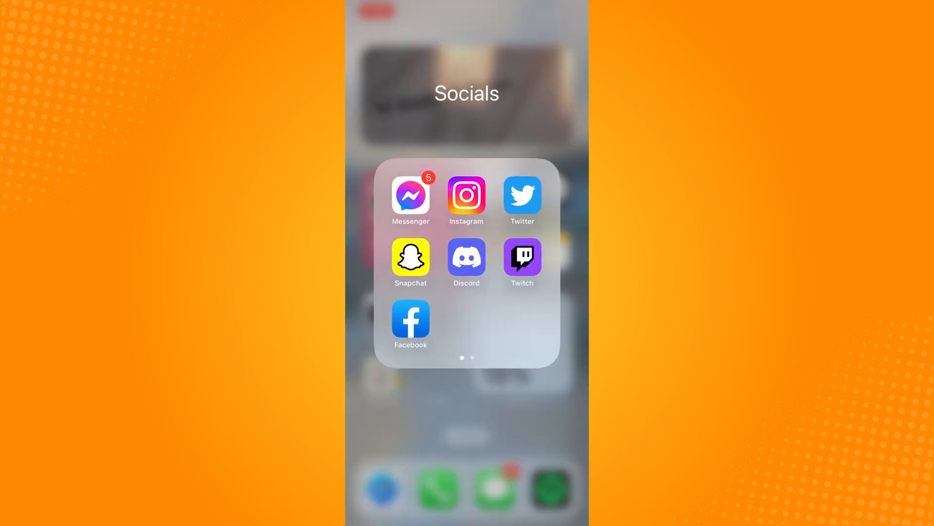
Step: Launch Instagram from the Socials folder and log in with the saved account credentials
click(467, 194)
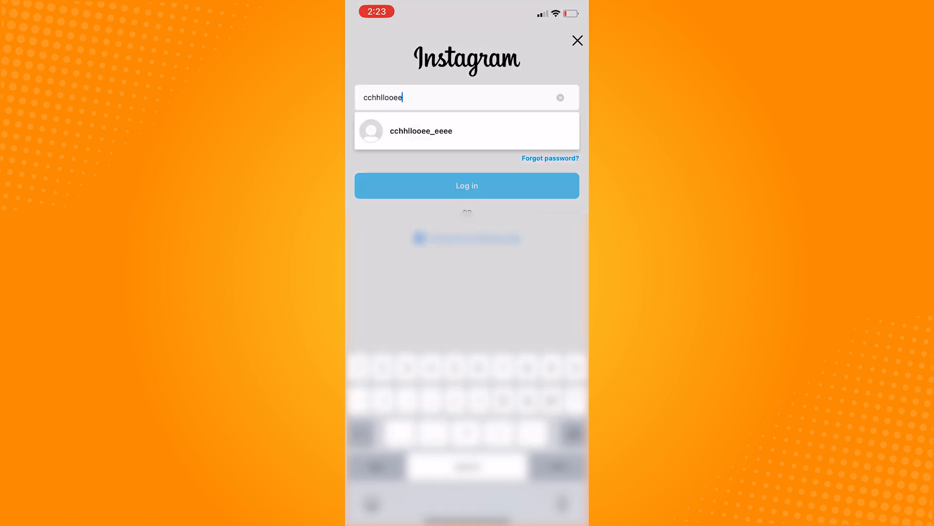
click(466, 131)
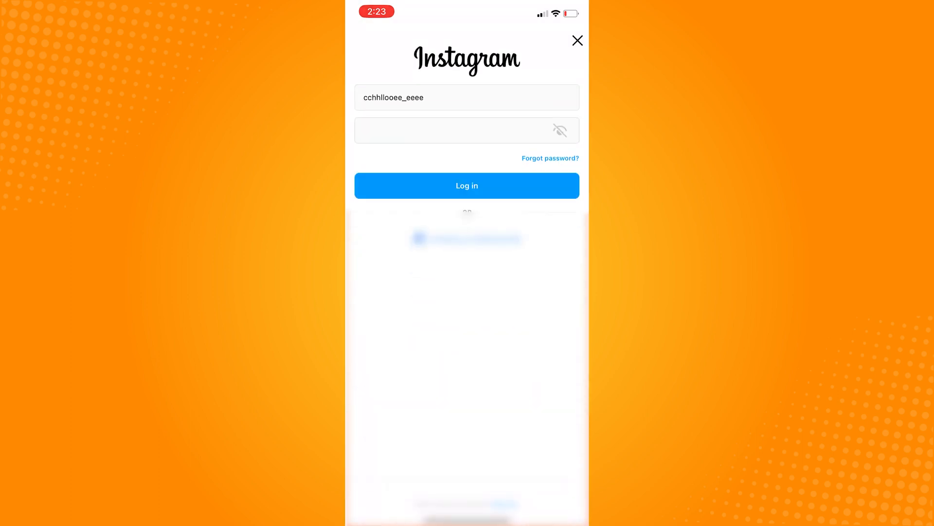
click(466, 185)
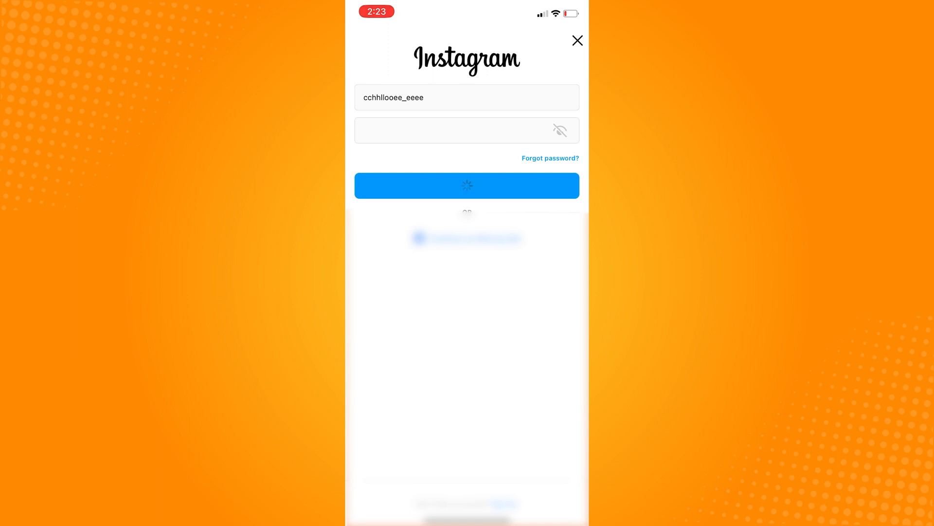
click(466, 185)
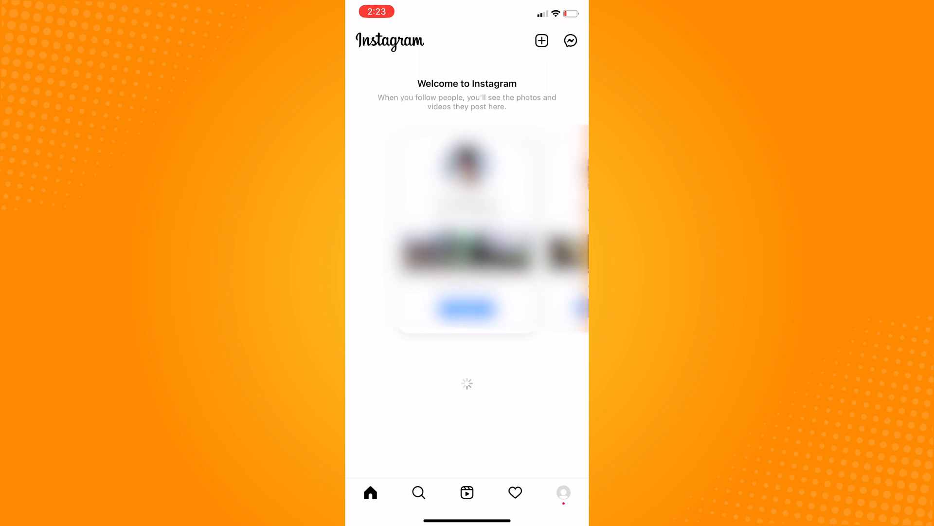